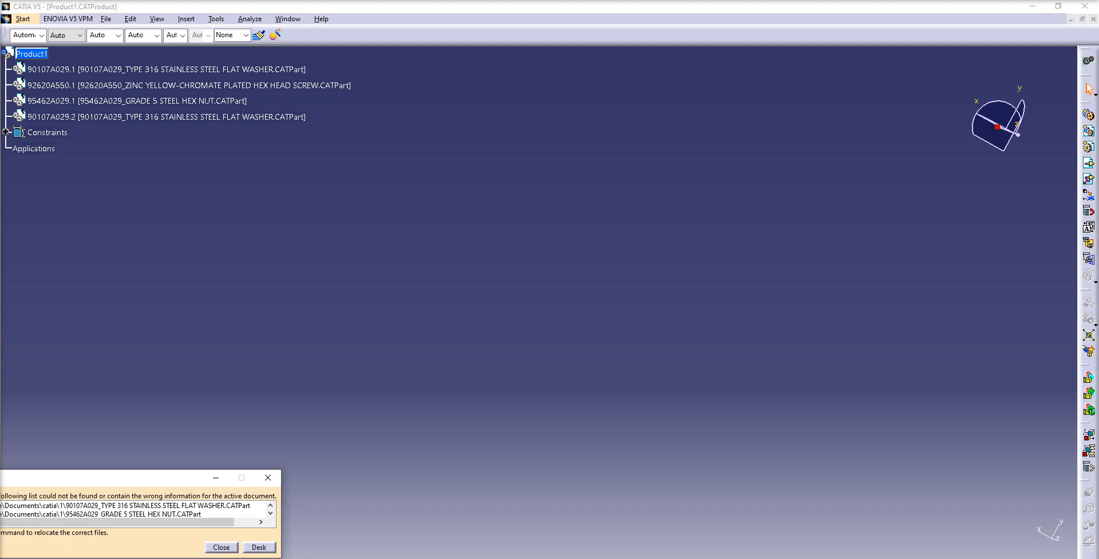
mouse_move(173, 278)
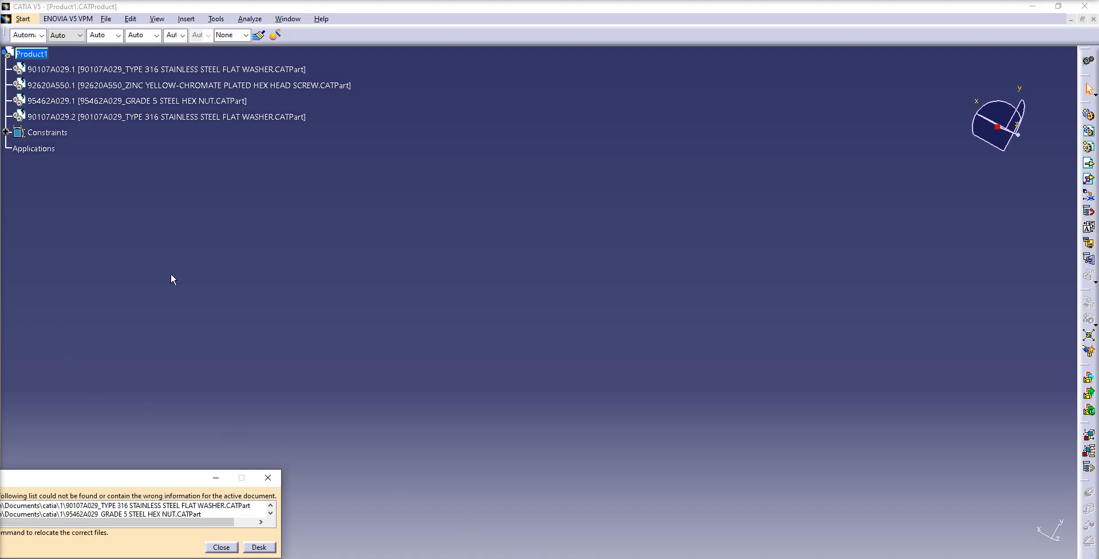
Open Tools > Options from the menu bar
left_click(216, 18)
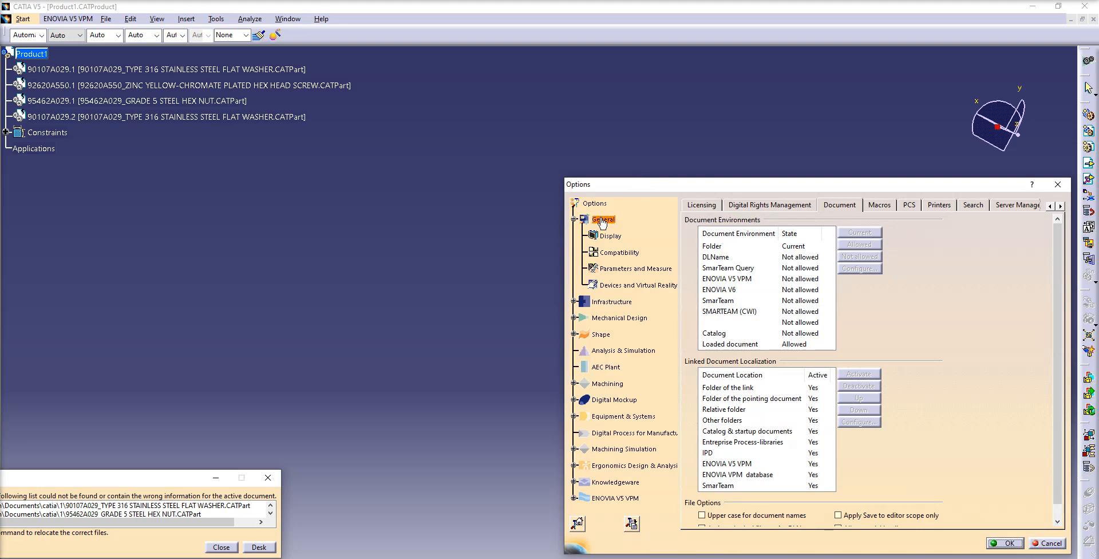
On the General Document tab, select Other folders and open its configuration
left_click(609, 235)
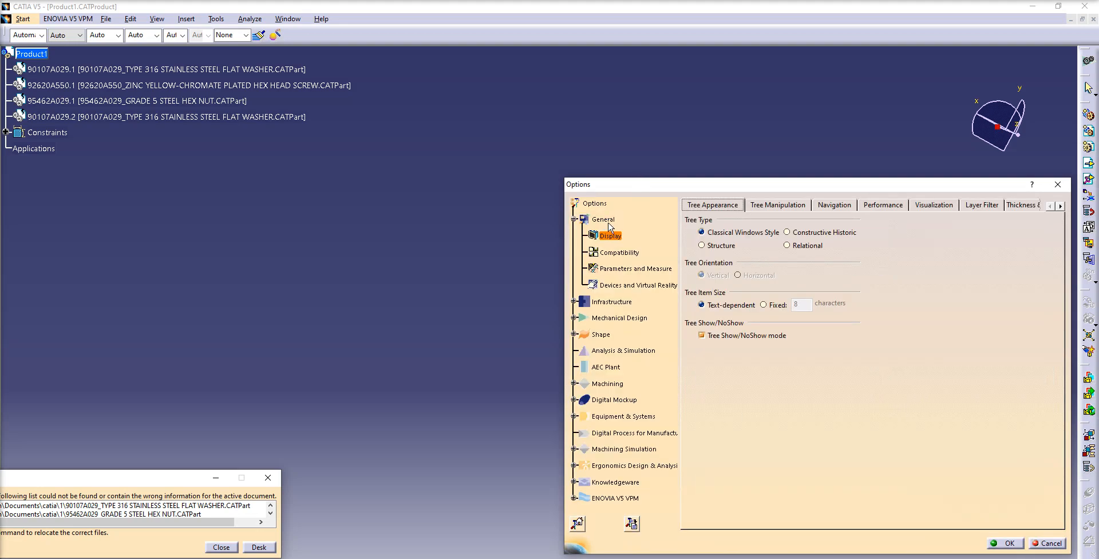
left_click(602, 218)
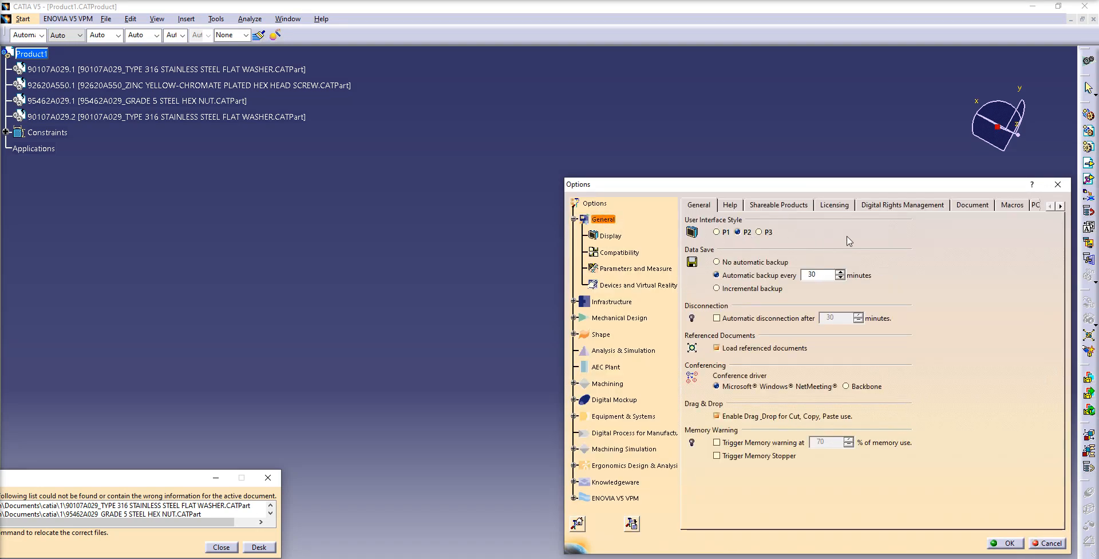
left_click(972, 203)
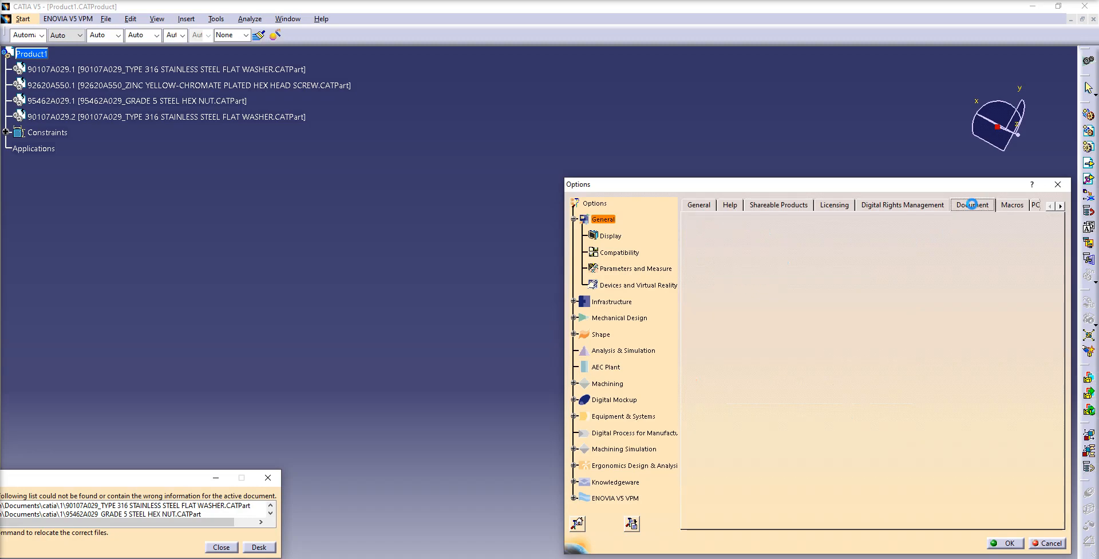
left_click(972, 204)
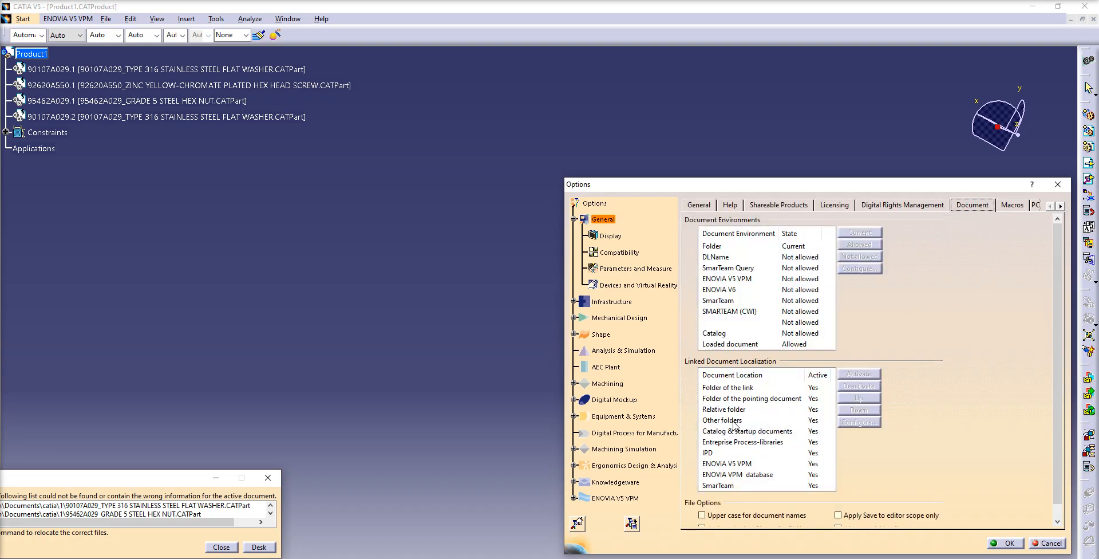
left_click(722, 419)
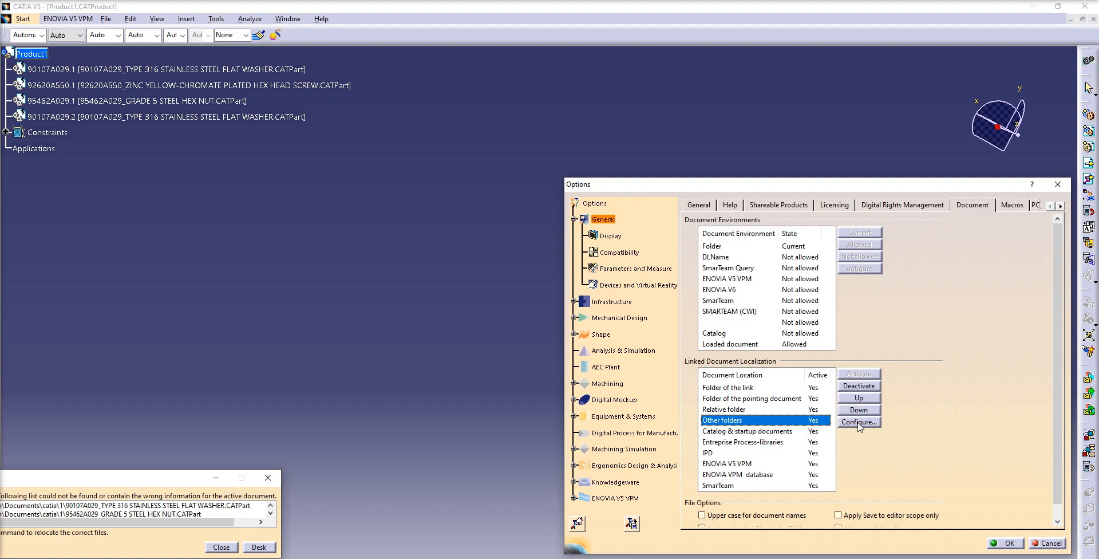
left_click(858, 421)
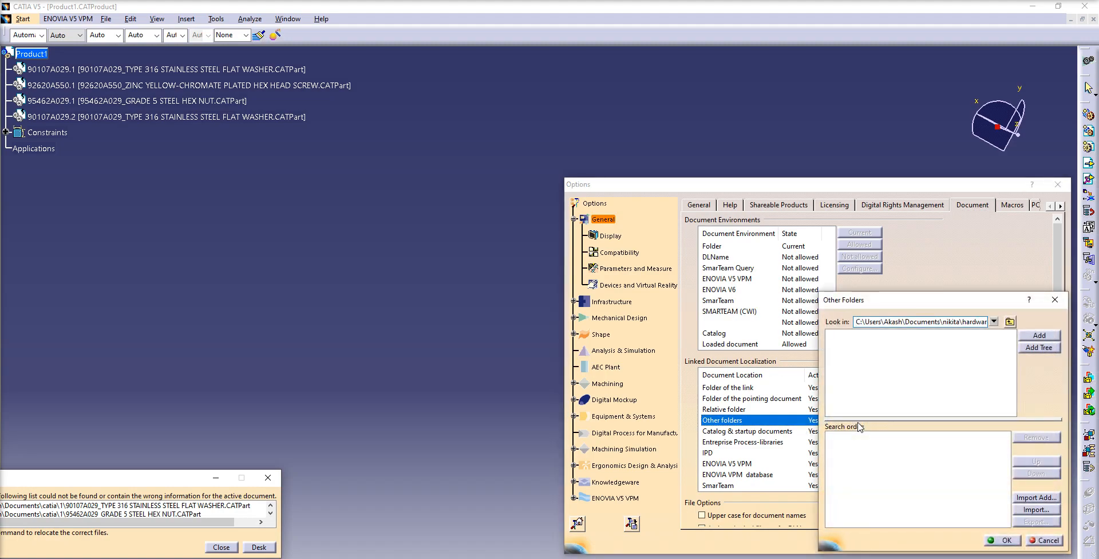
Browse to Documents\here\1 and set it as the lookup folder
left_click(1009, 322)
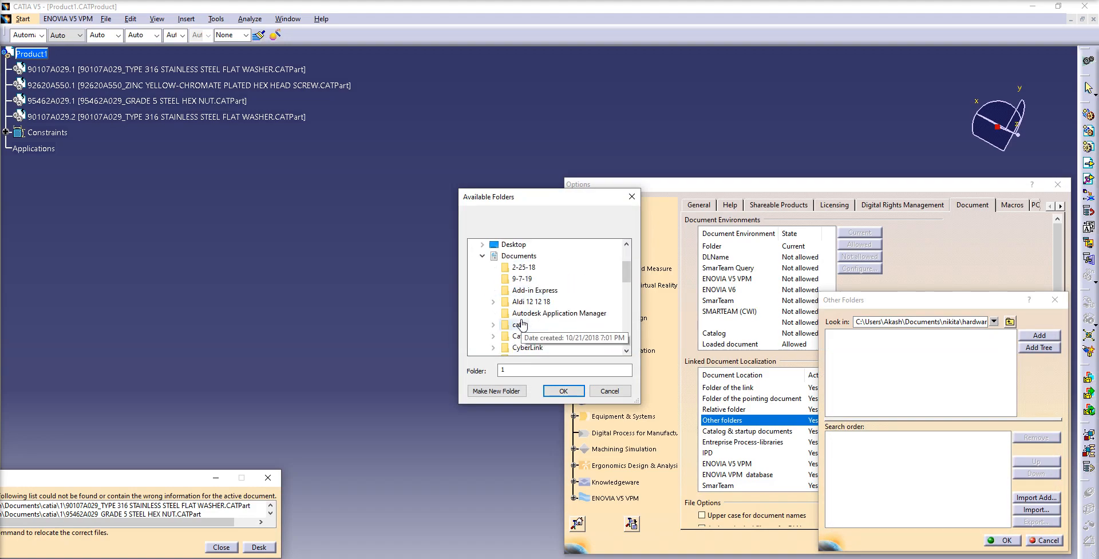
scroll("down", 3)
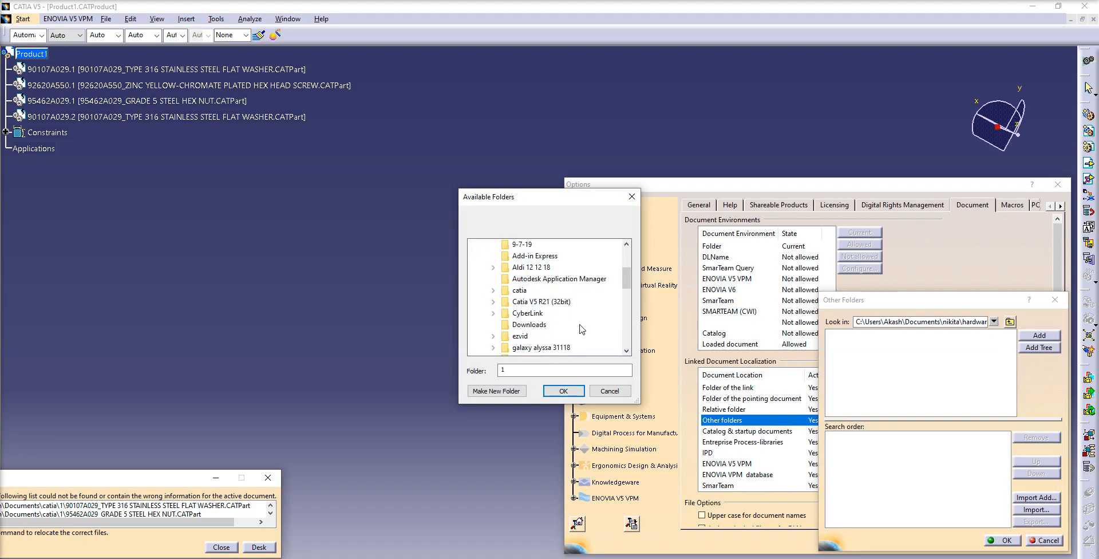
left_click(517, 255)
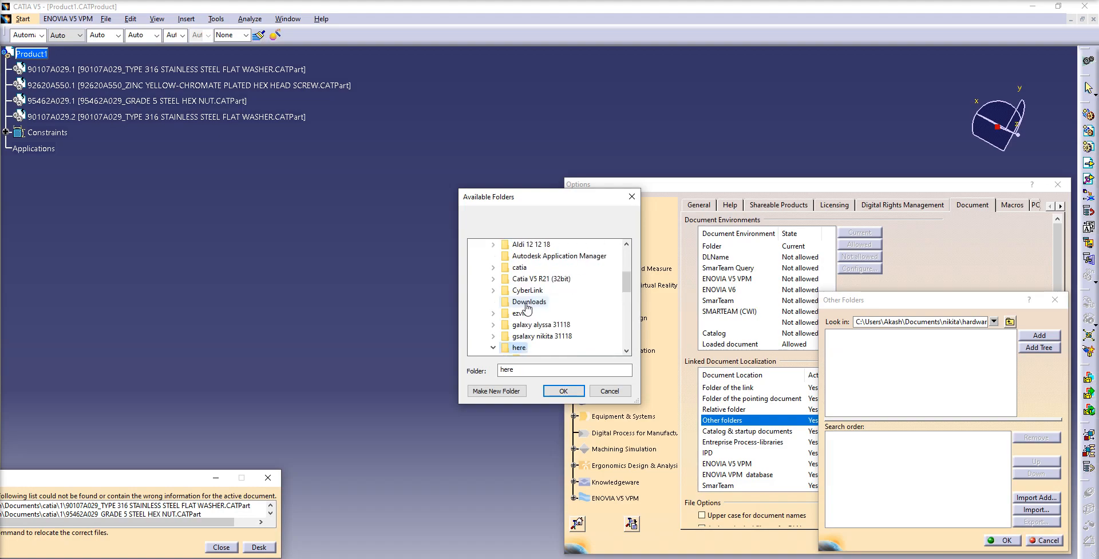
mouse_move(559, 350)
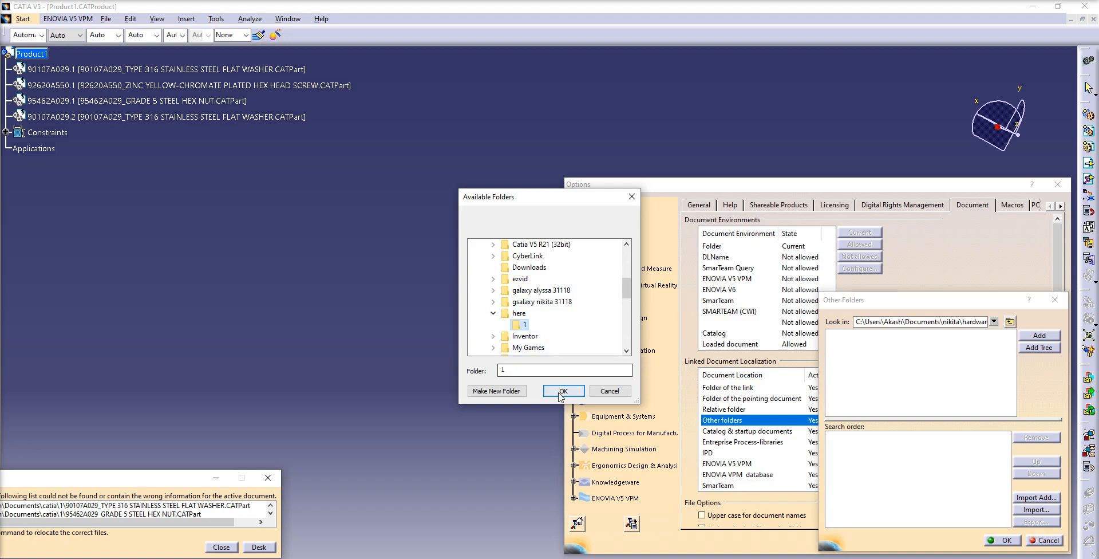
left_click(563, 391)
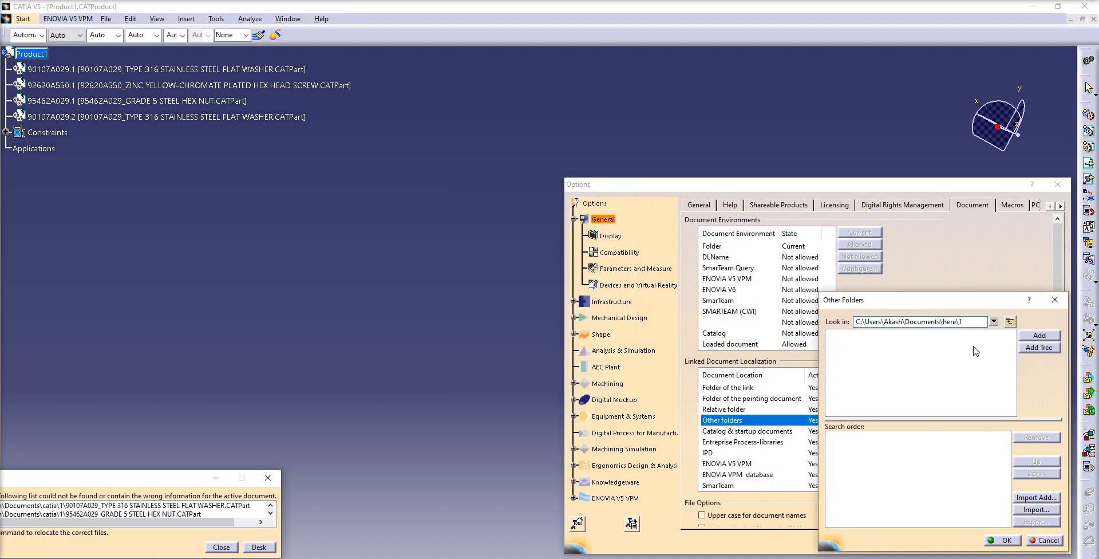
Add here\1 to the search order, accept the reopen warning, and close Options
left_click(1039, 334)
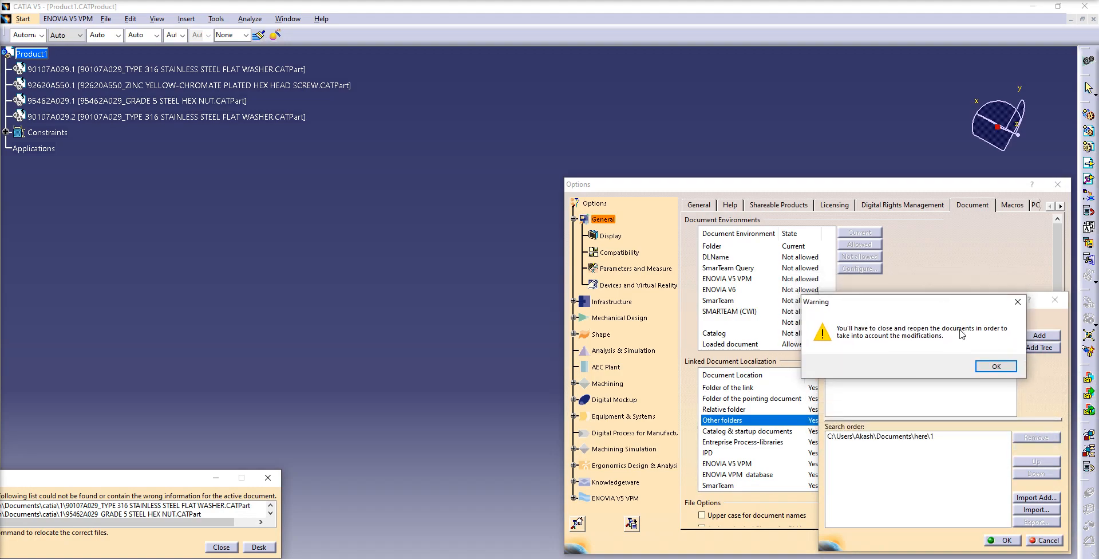
mouse_move(909, 357)
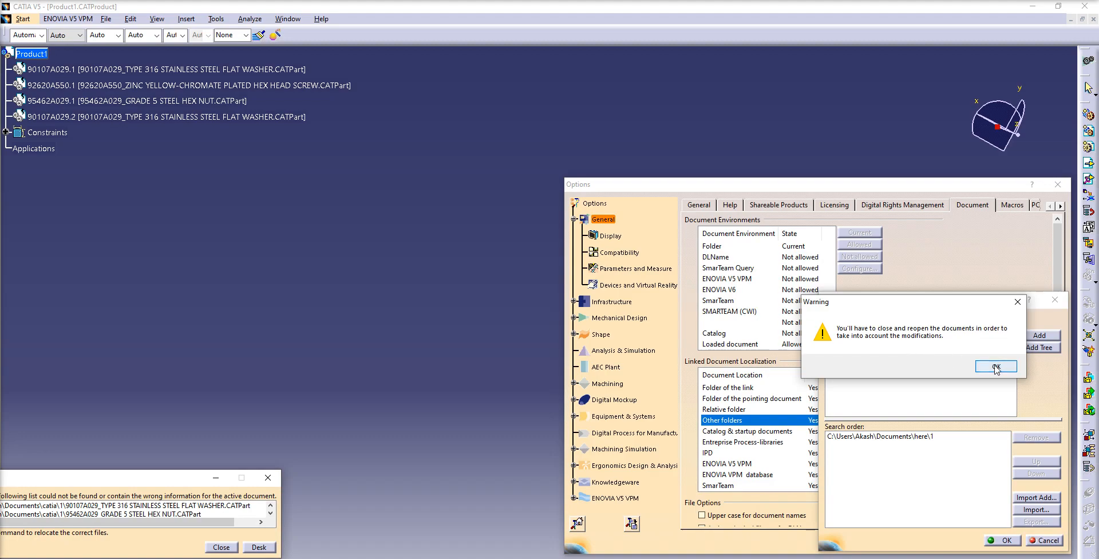
left_click(995, 365)
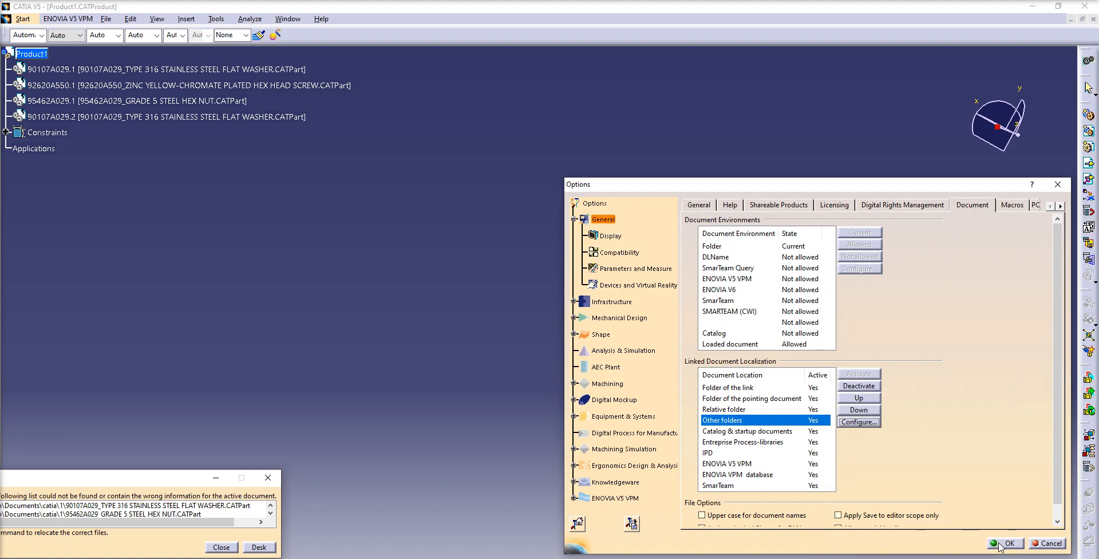
left_click(1007, 542)
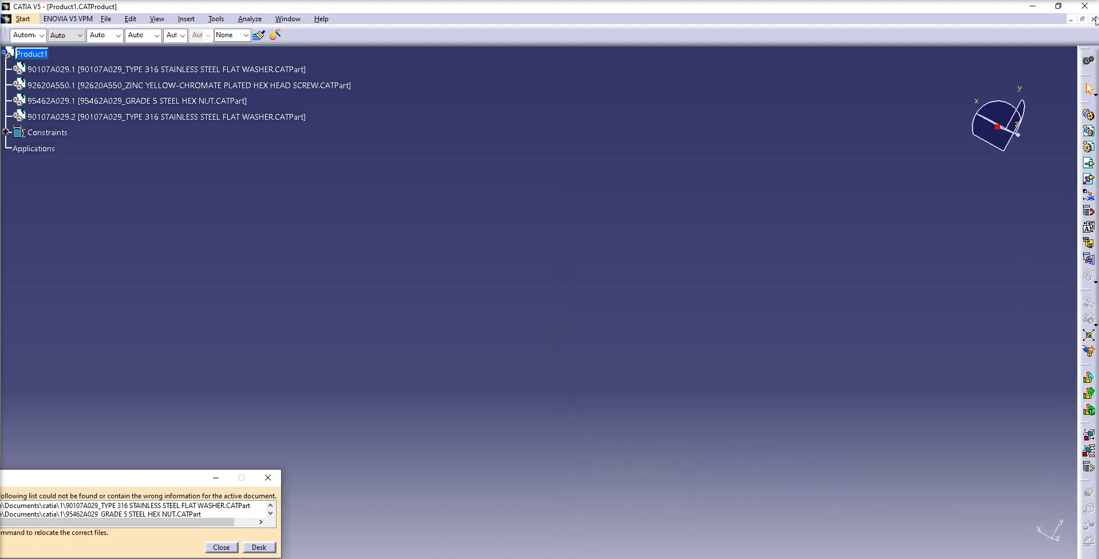
mouse_move(1090, 15)
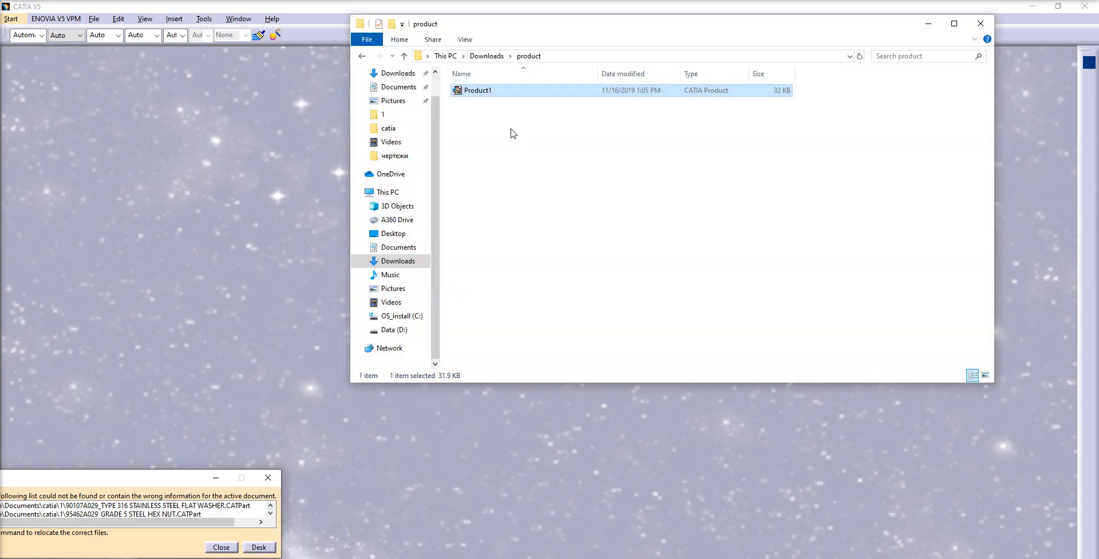
mouse_move(533, 155)
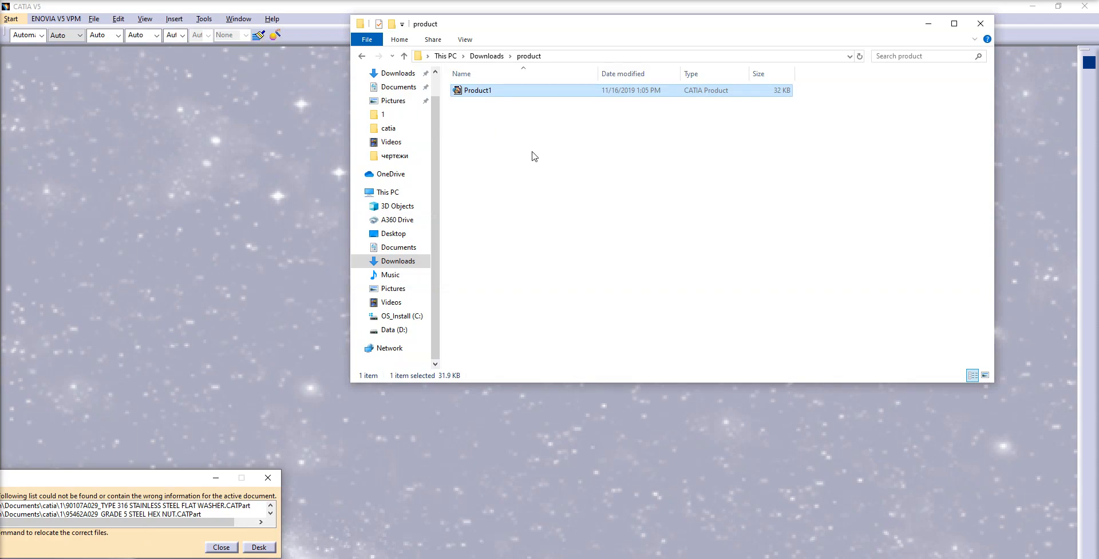
mouse_move(494, 119)
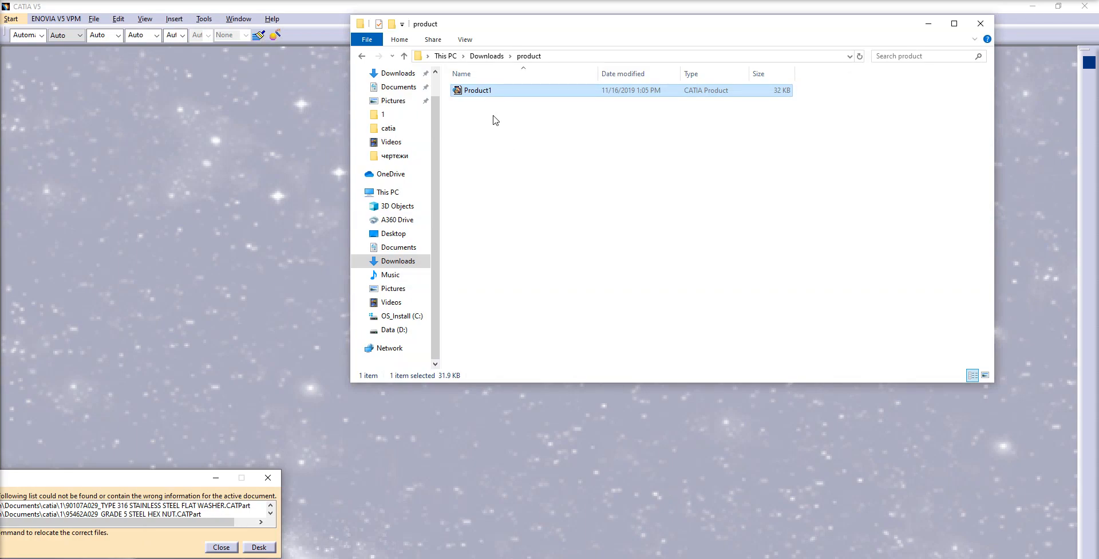
mouse_move(478, 90)
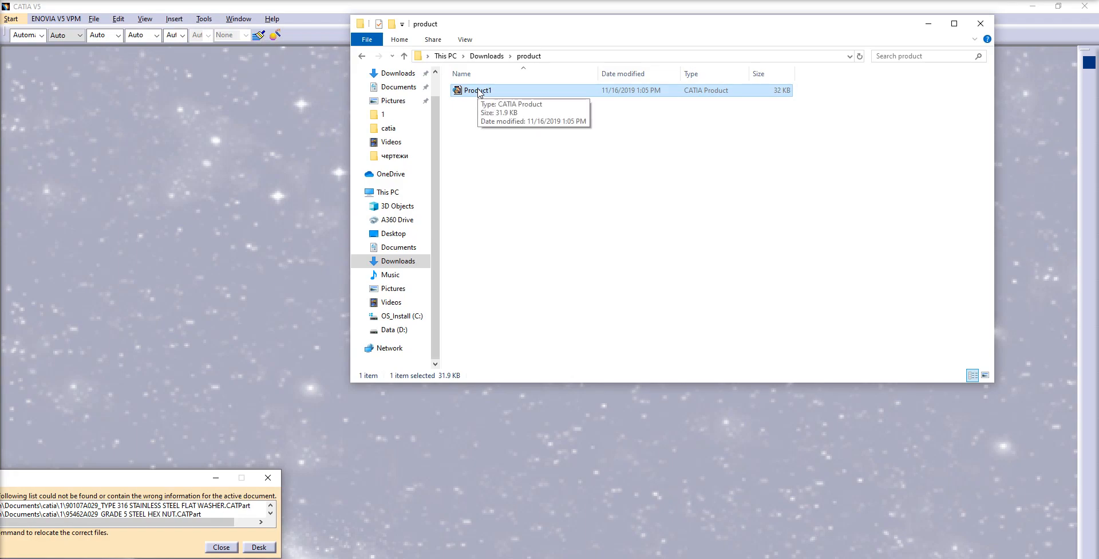
mouse_move(483, 95)
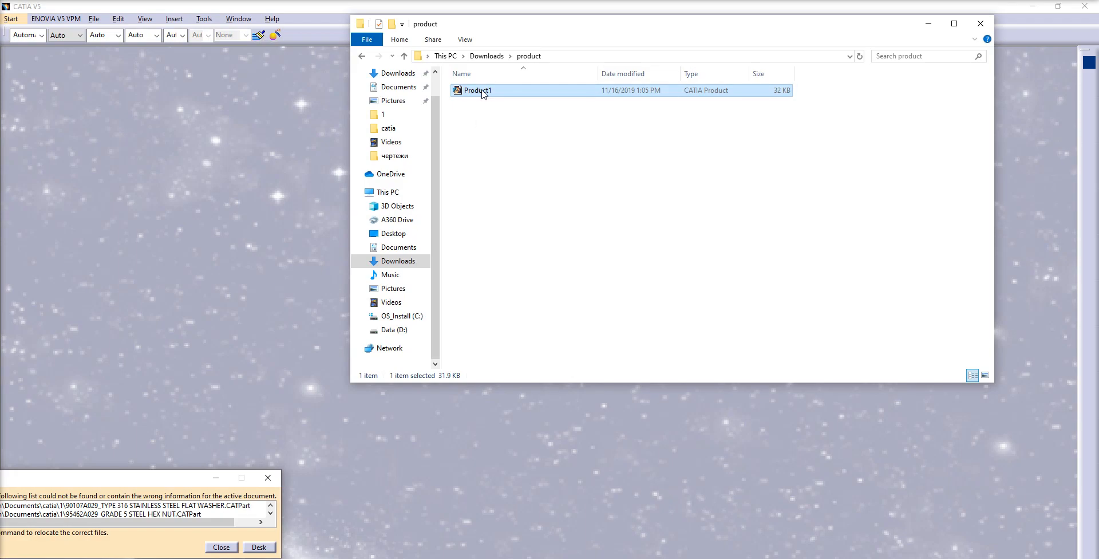
Reopen Product1.CATProduct from File Explorer so the bolt, washers and nut load
double_click(477, 90)
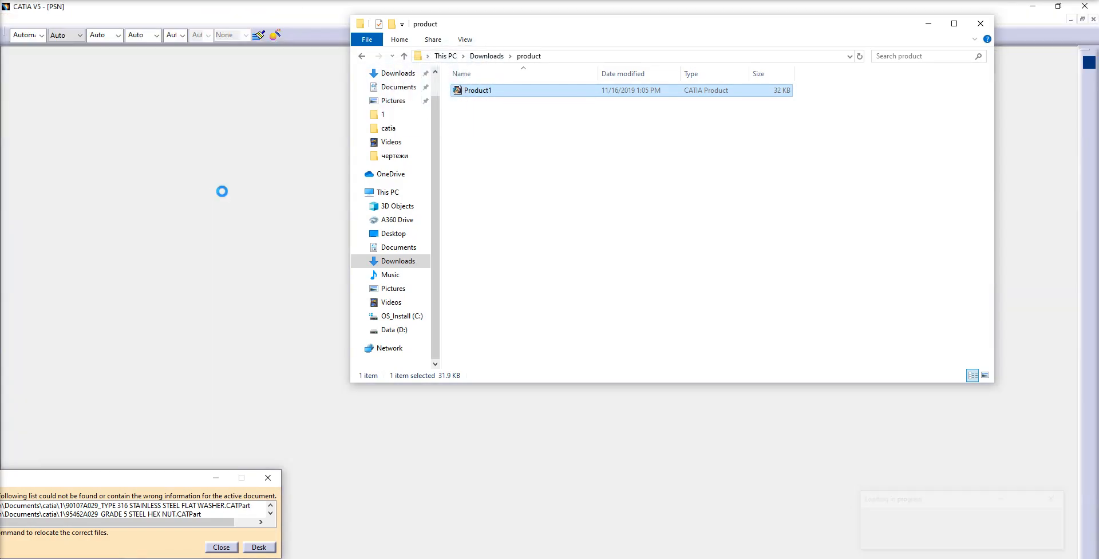
double_click(479, 90)
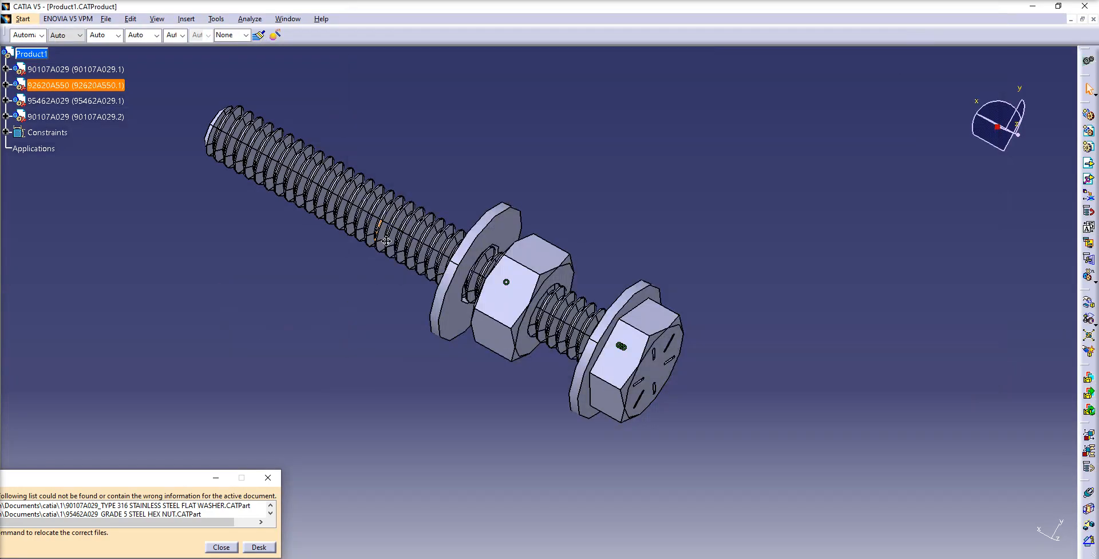